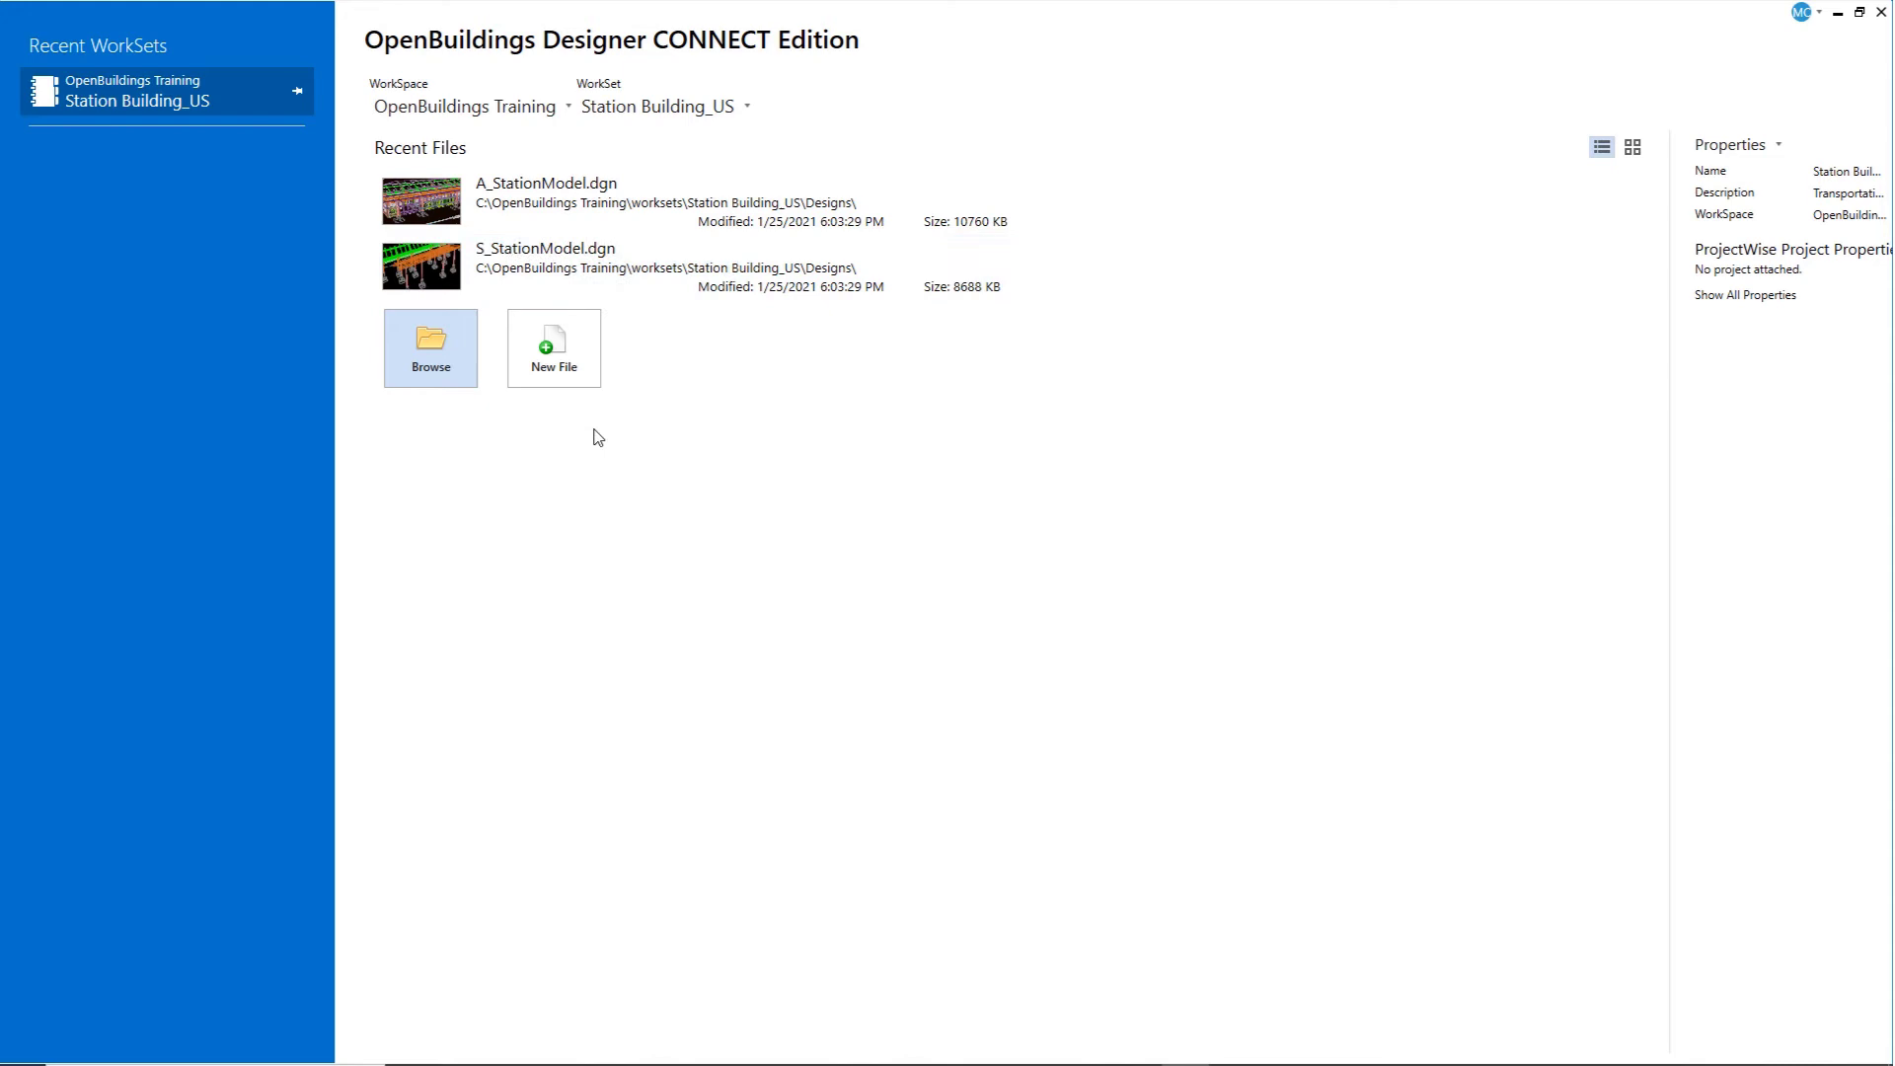
{"action": "left_click", "coordinate": [430, 347]}
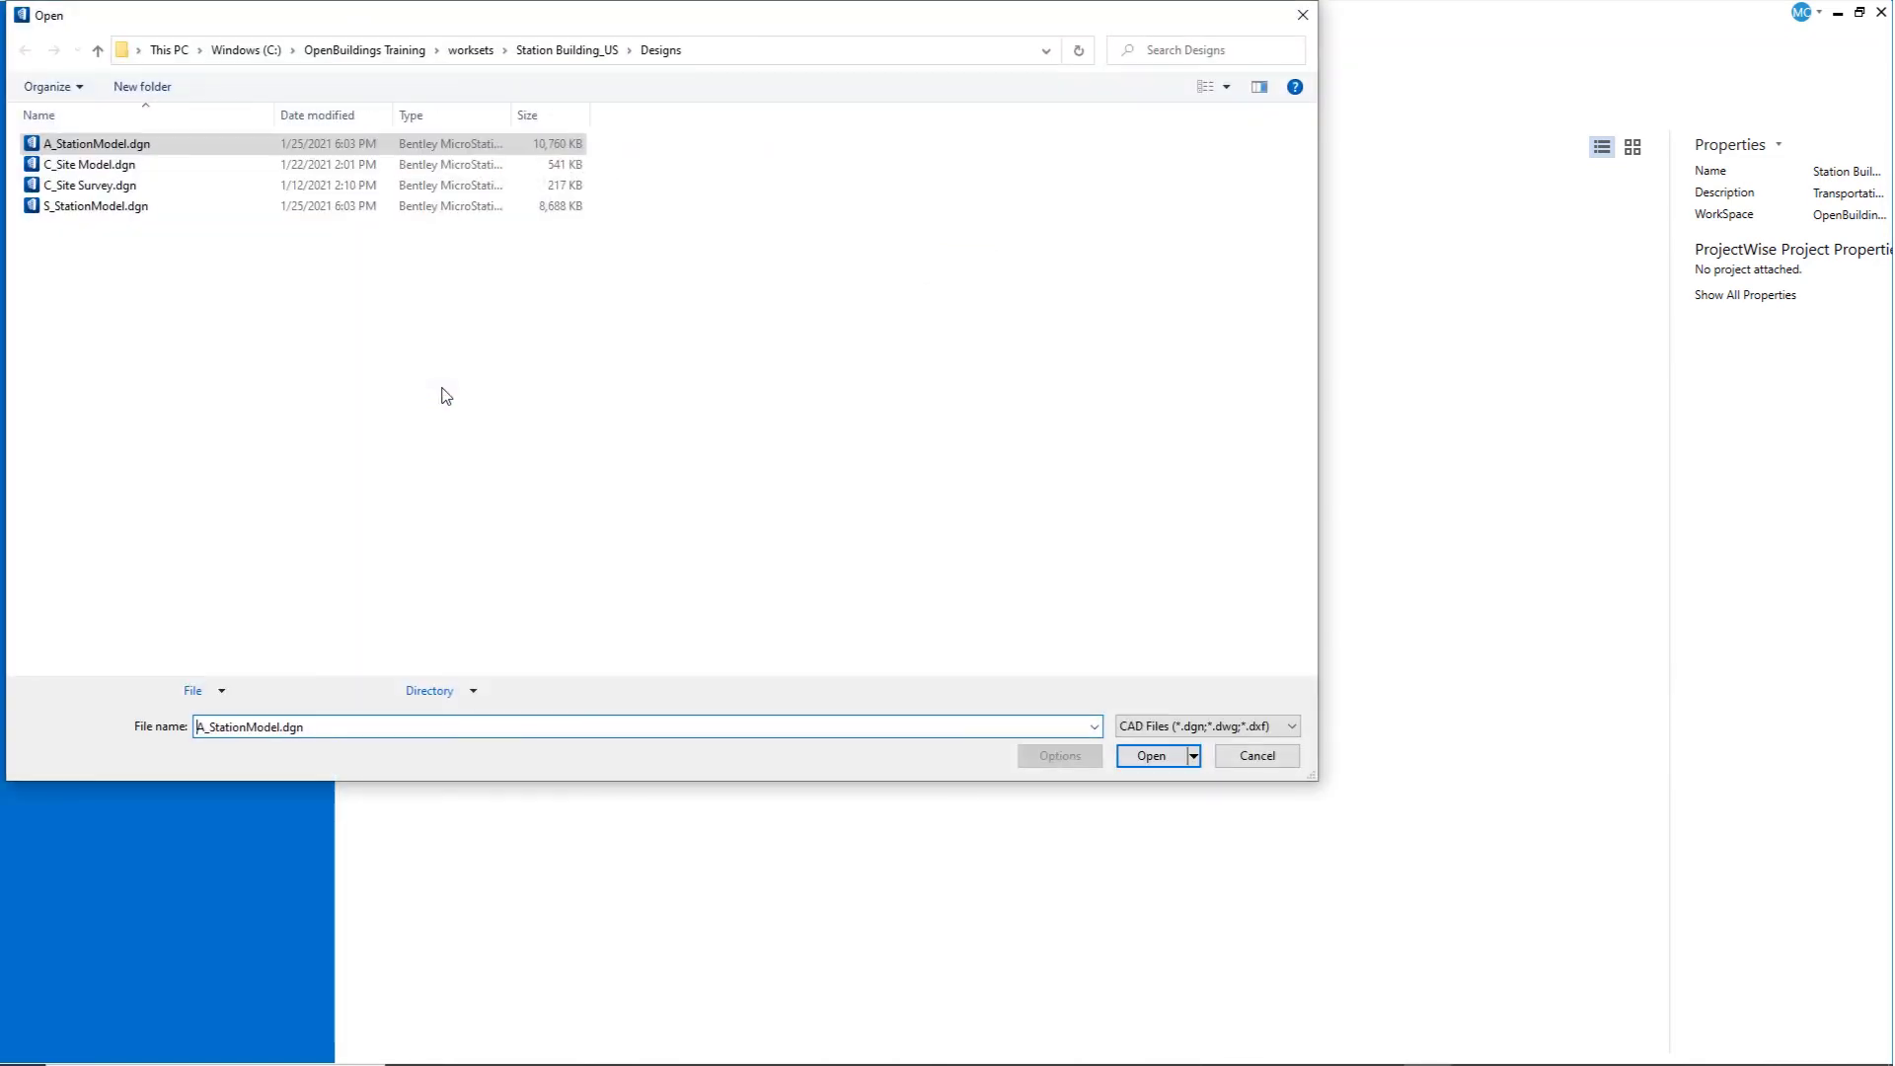
{"action": "left_click", "coordinate": [567, 50]}
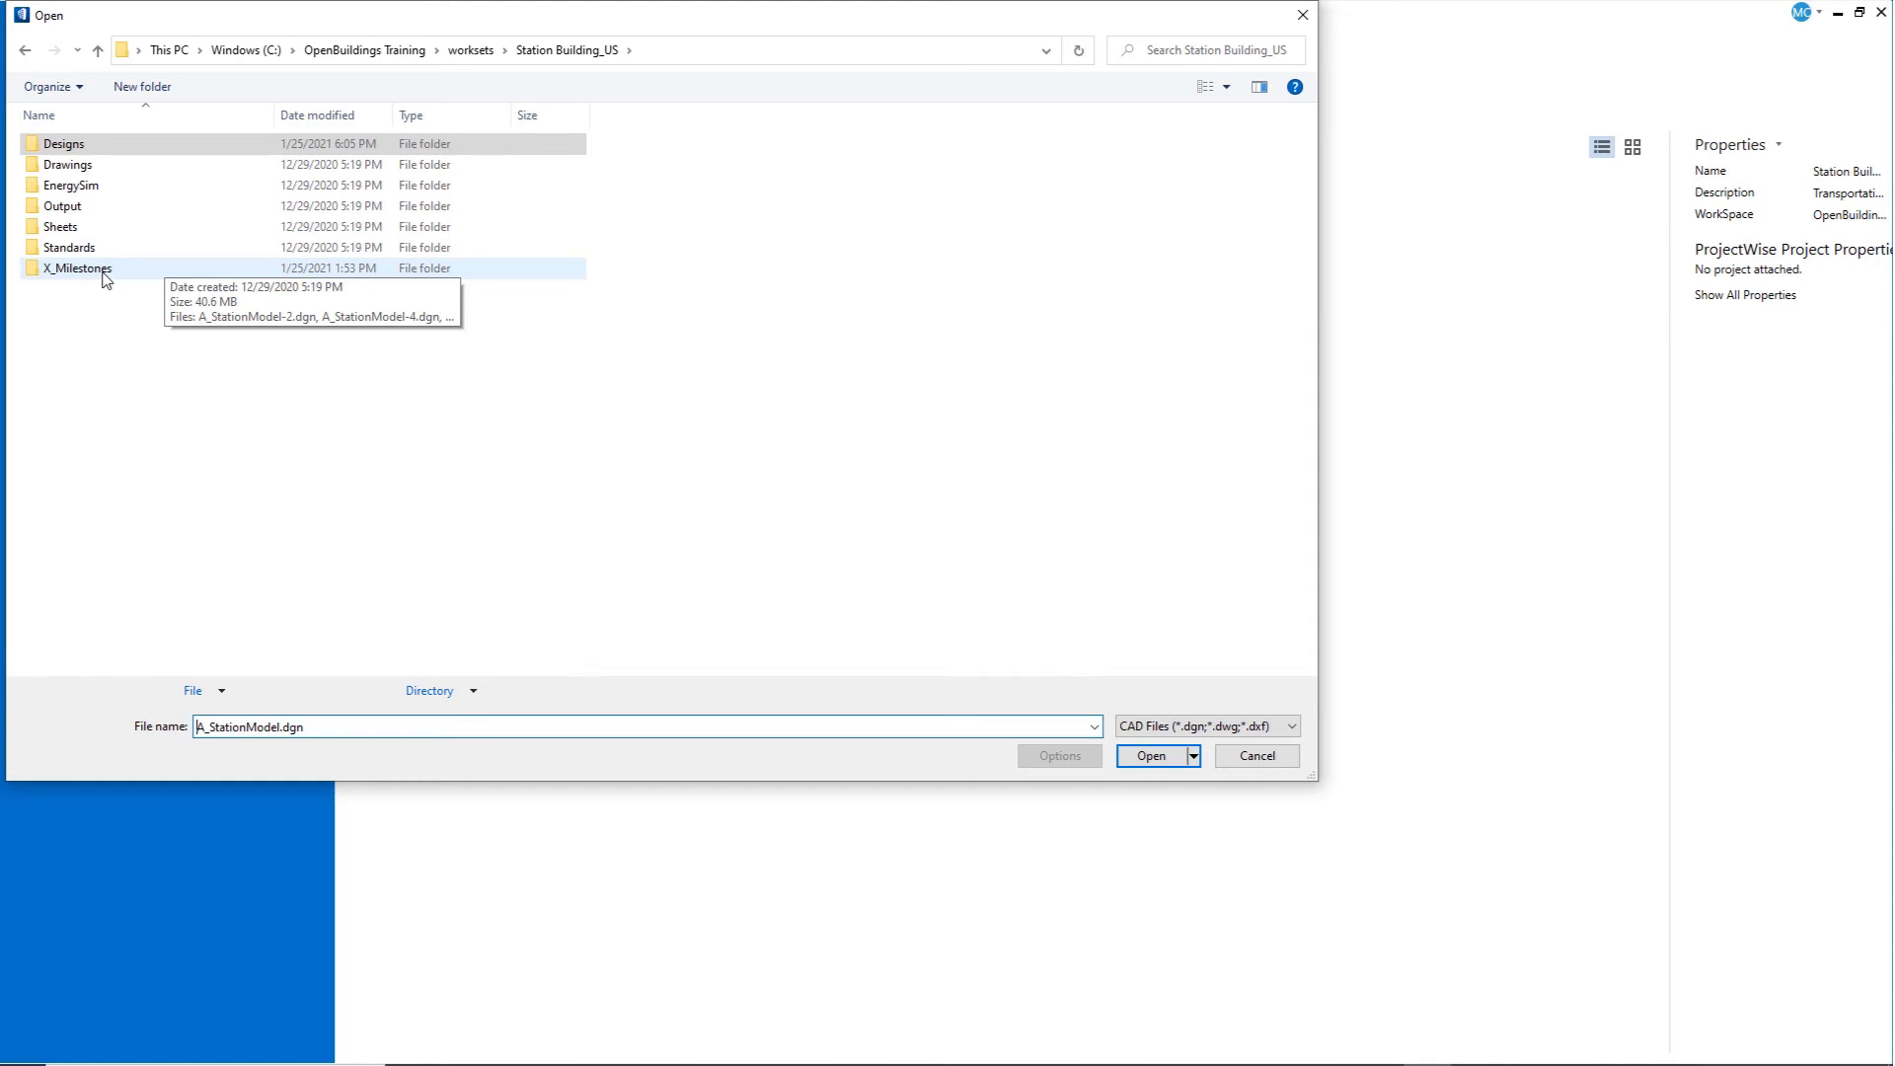
{"action": "mouse_move", "coordinate": [122, 285]}
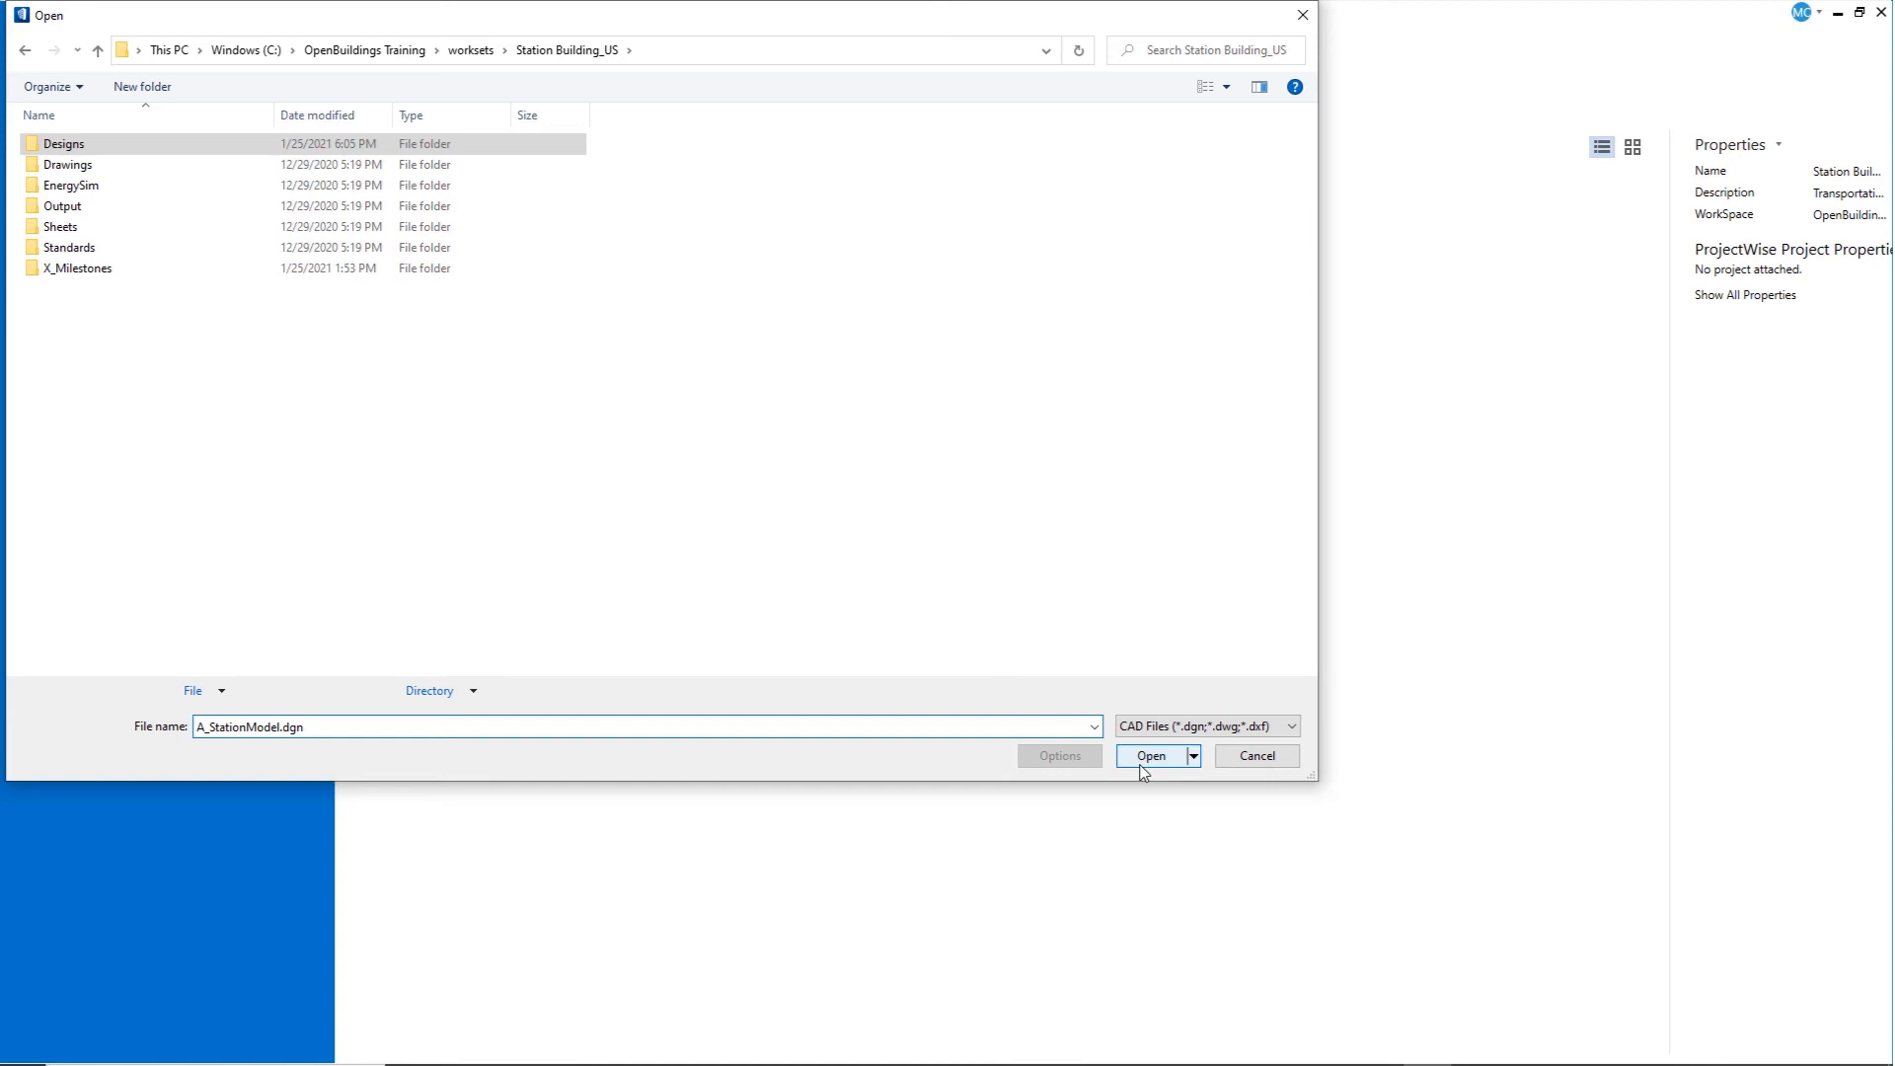
{"action": "left_click", "coordinate": [1151, 756]}
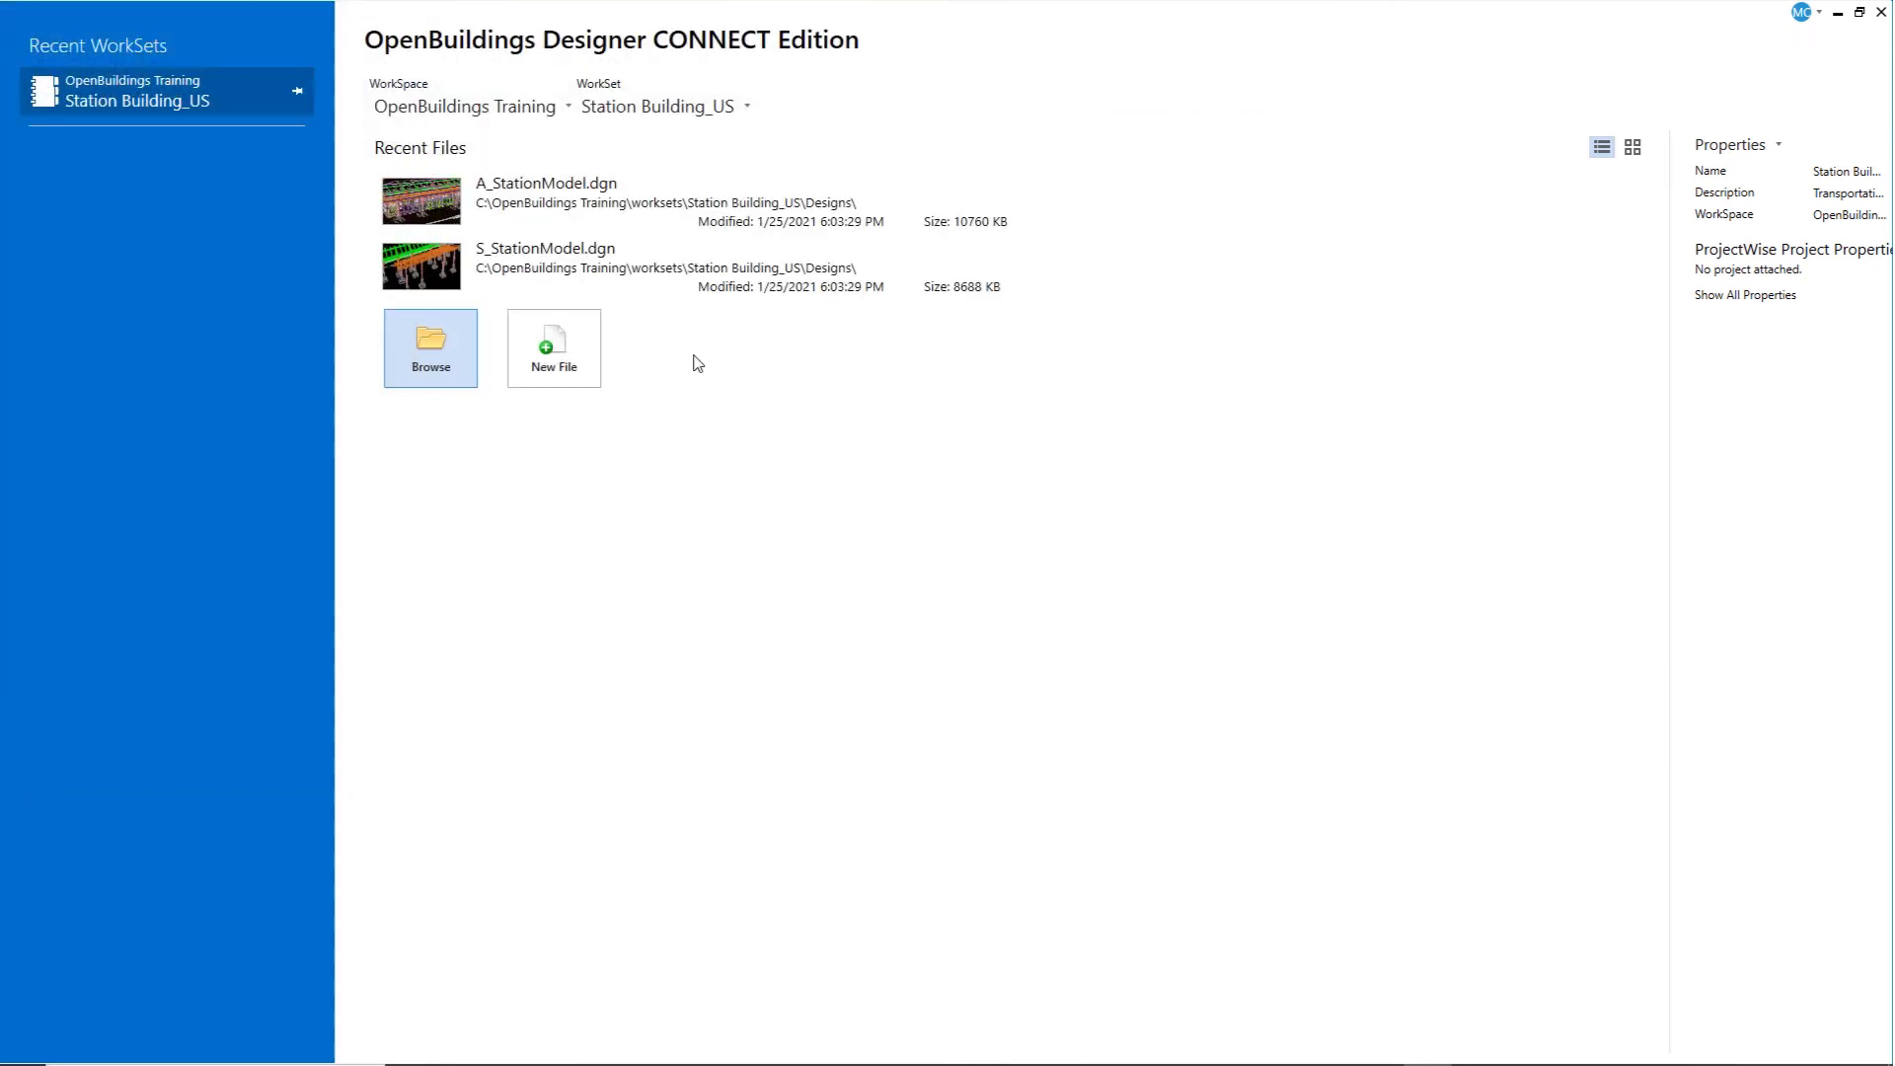